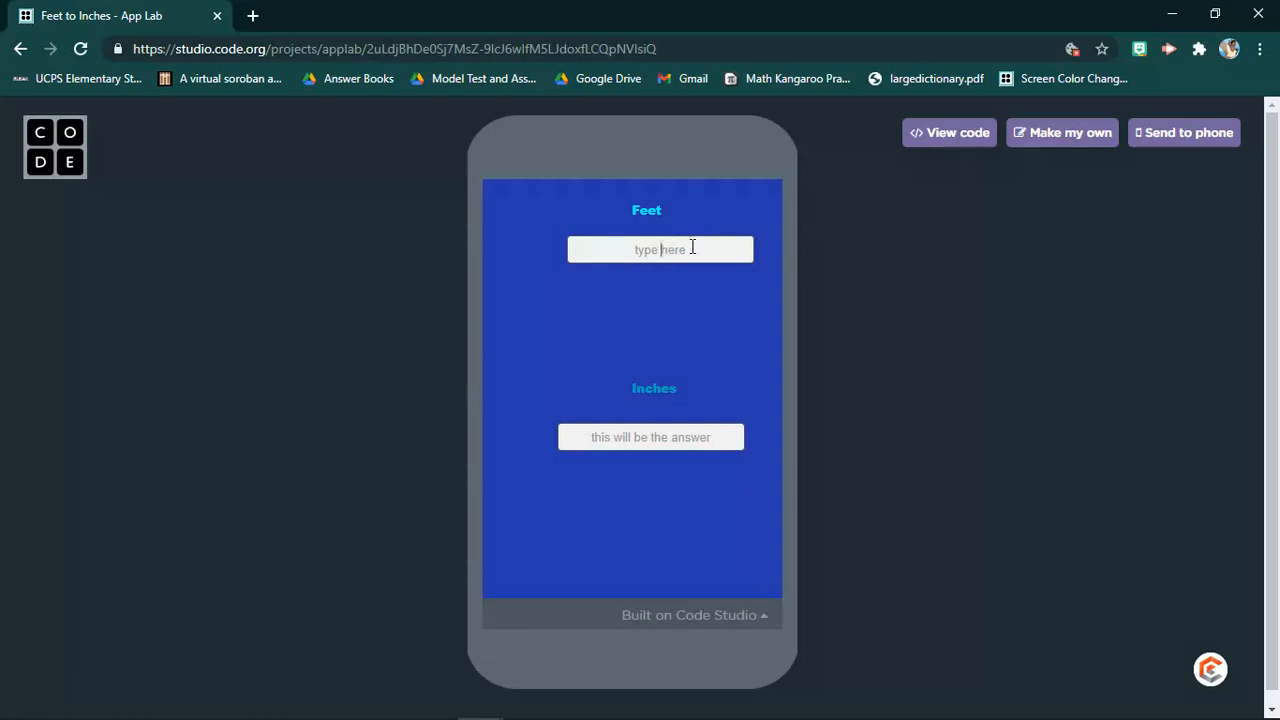
Enter 1 in the Feet box so the Inches box shows 12
type("1")
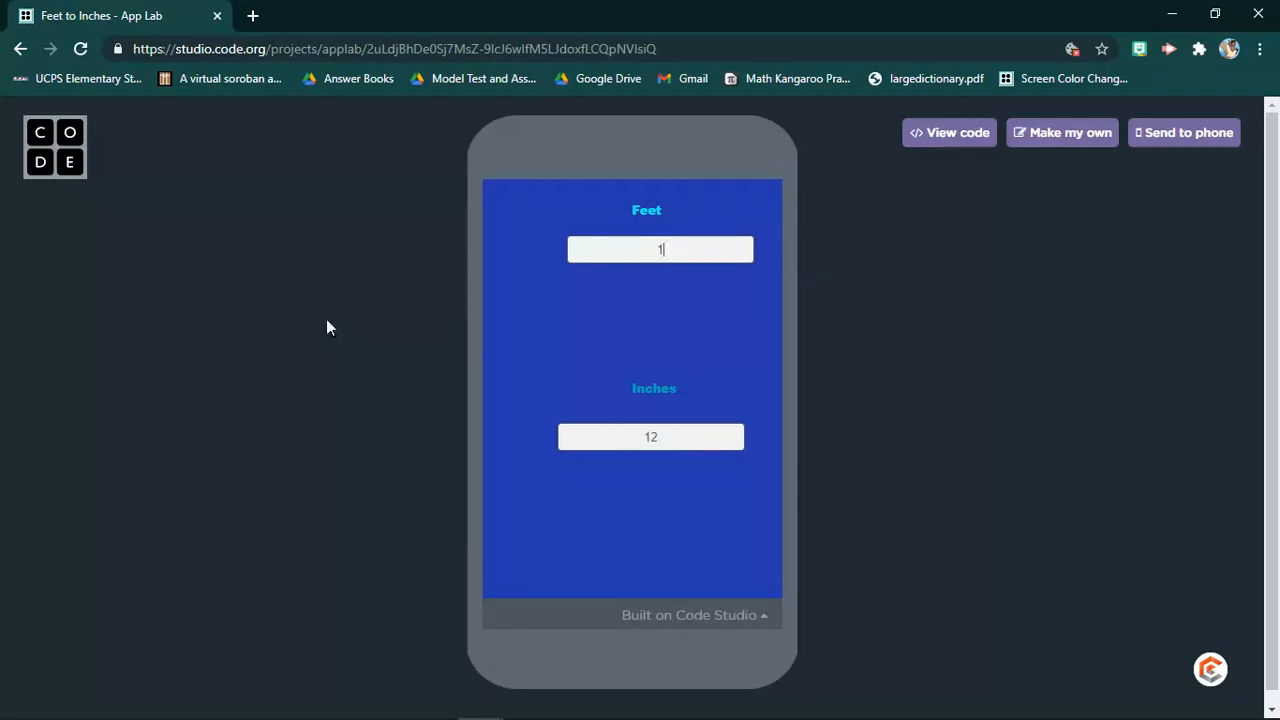
mouse_move(652, 420)
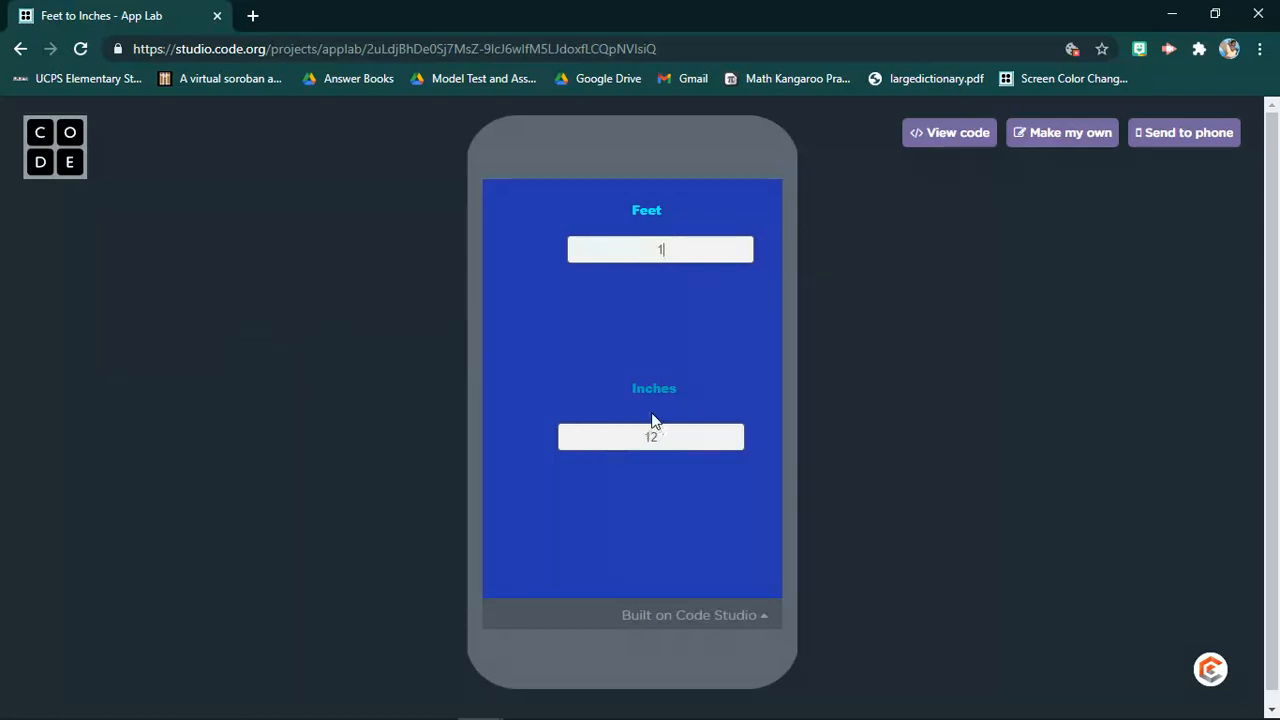
mouse_move(530, 8)
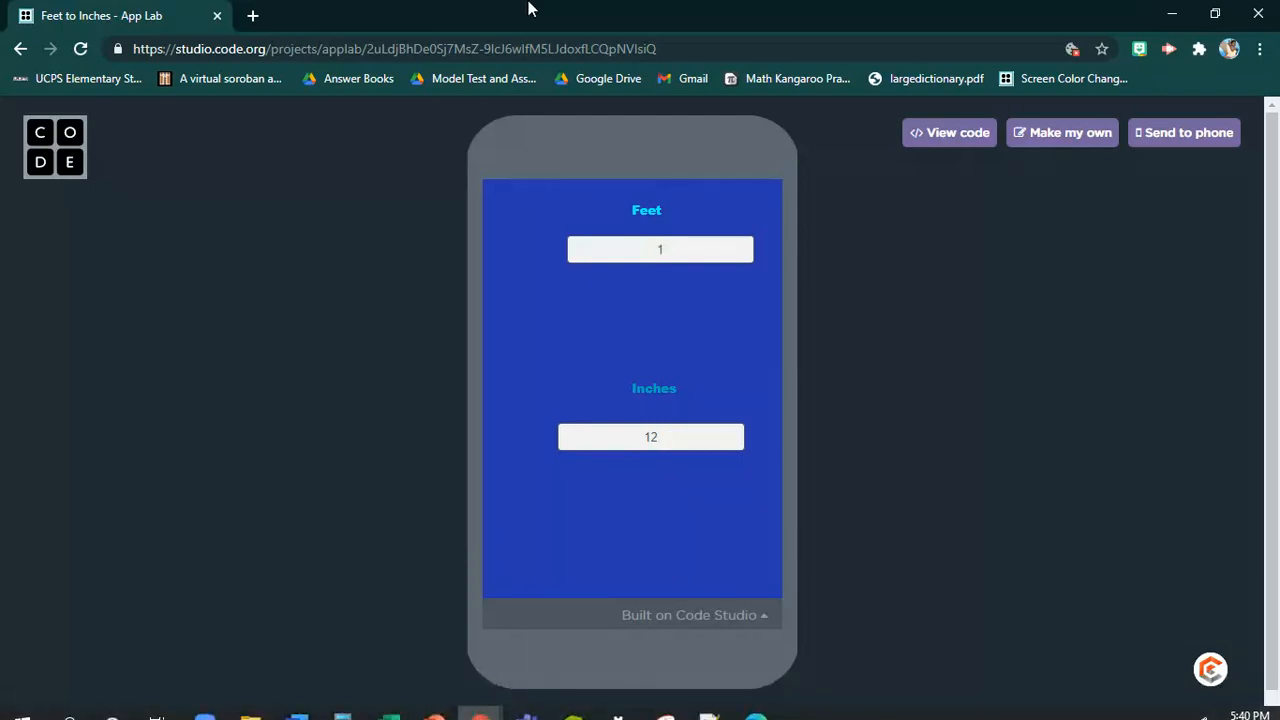
Zoom the Chrome page in from the browser menu to enlarge the app
left_click(1259, 49)
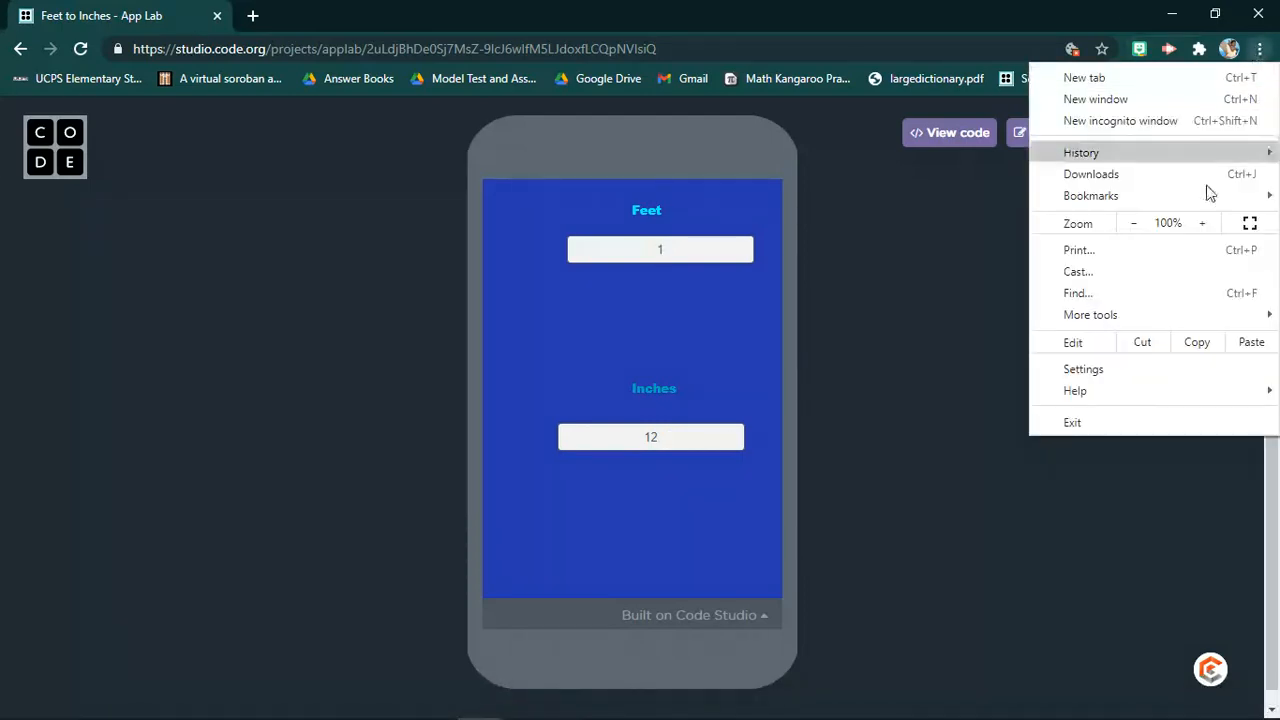
left_click(1201, 222)
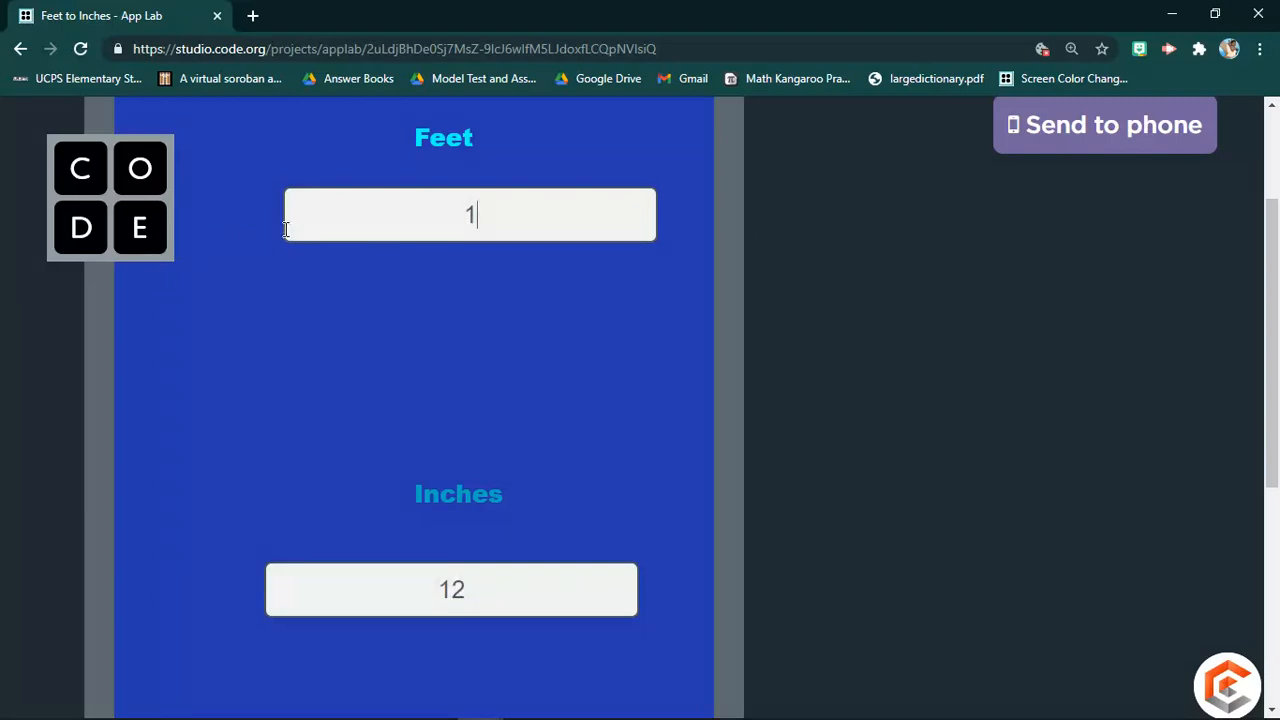
Clear the Feet box (showing NaN) and select the Inches box for entry
key("backspace")
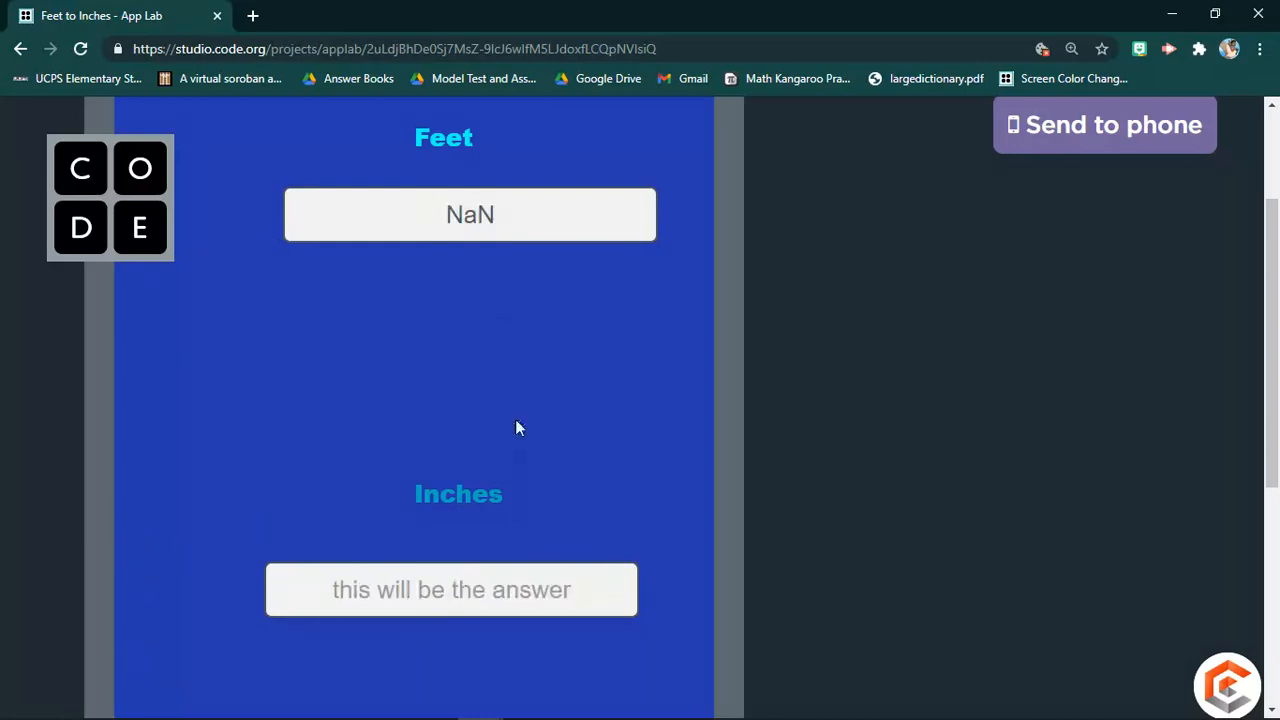
double_click(470, 214)
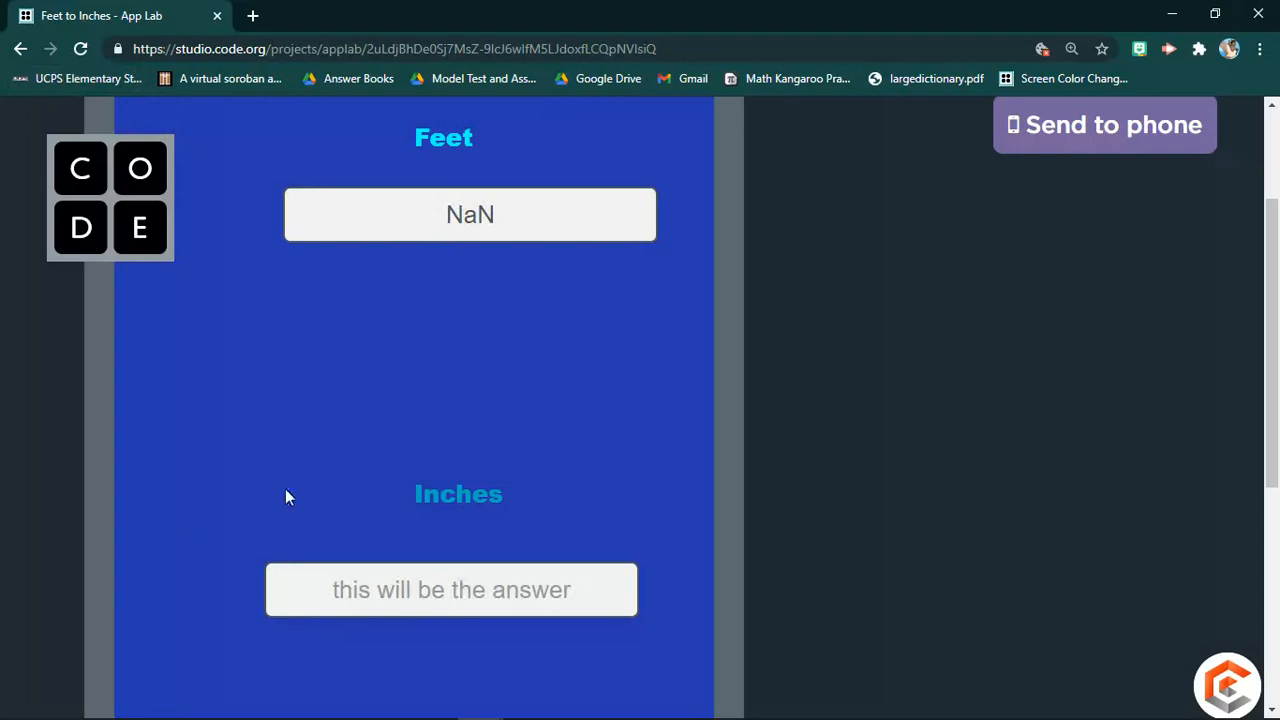
left_click(470, 214)
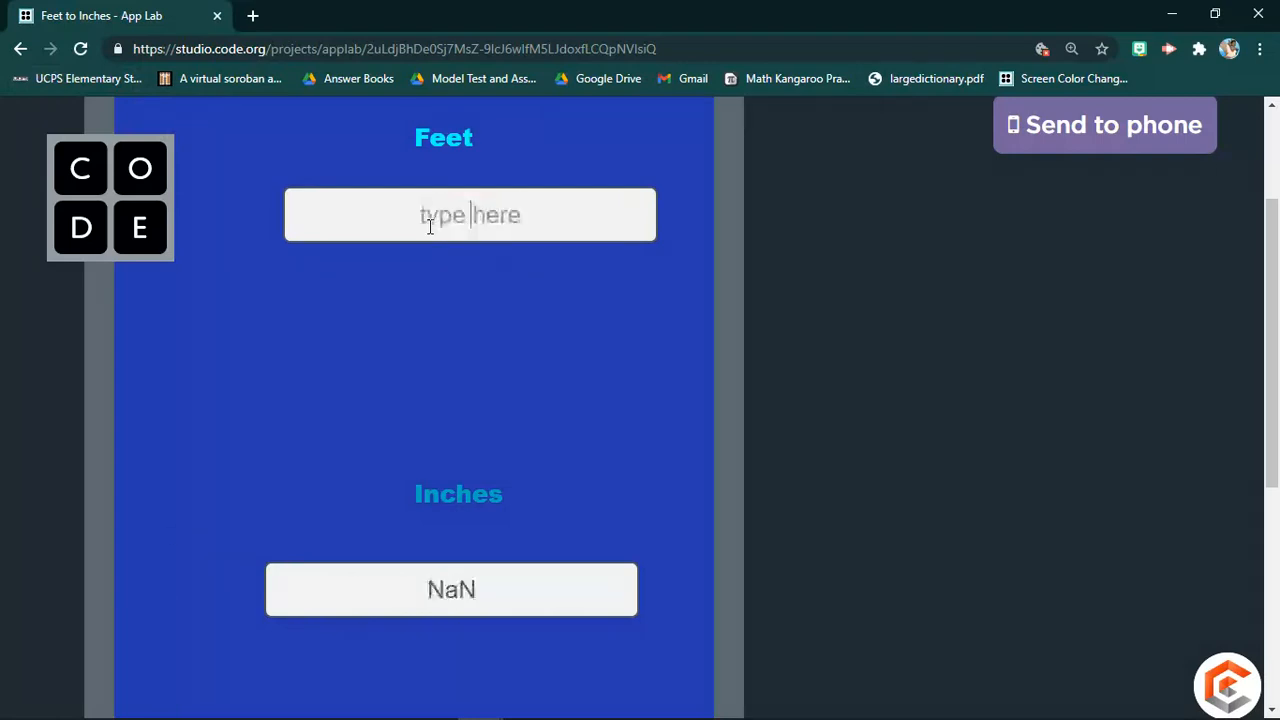
double_click(451, 589)
type("1")
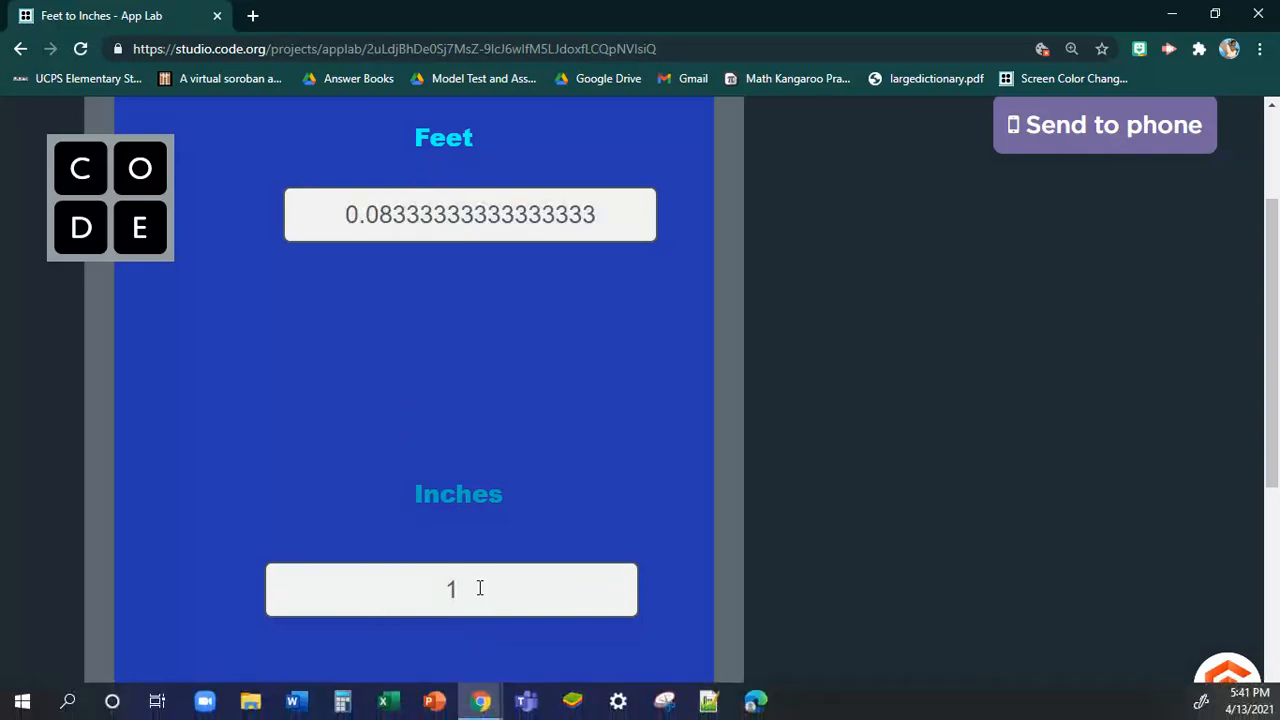
Extend Inches to 123 for 10.25 feet, then focus the Feet box
type("23")
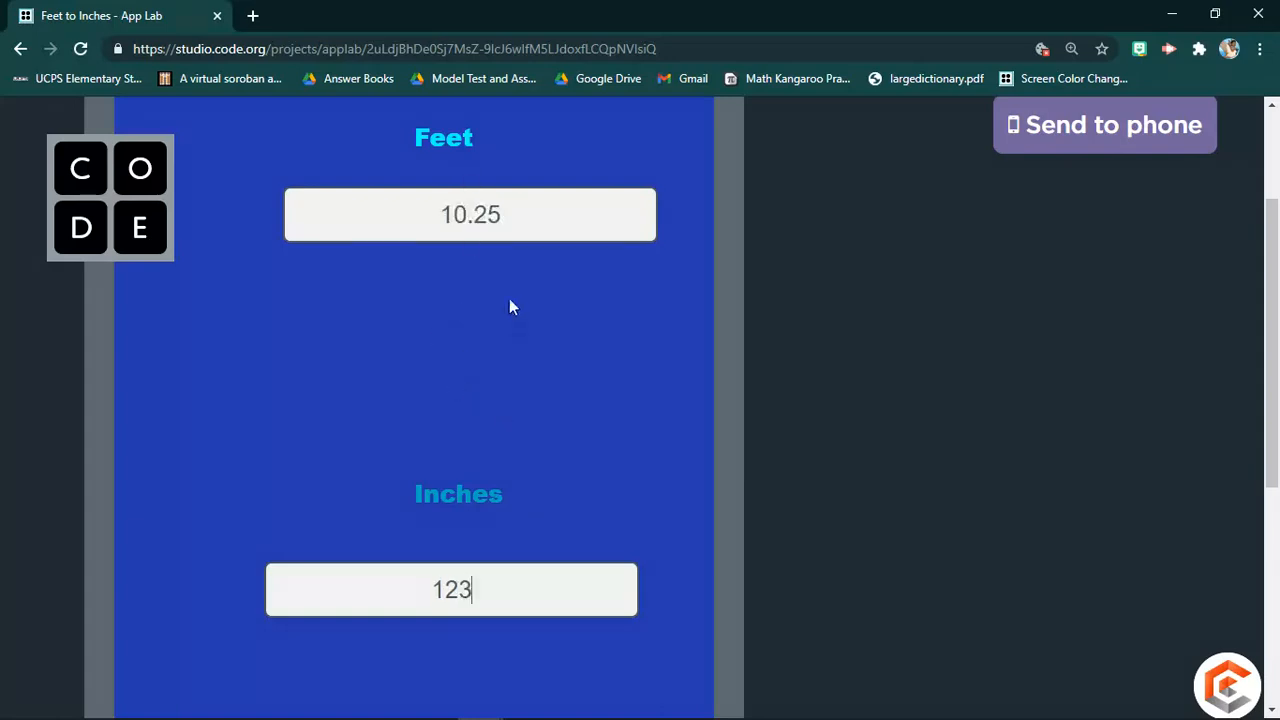
left_click(470, 214)
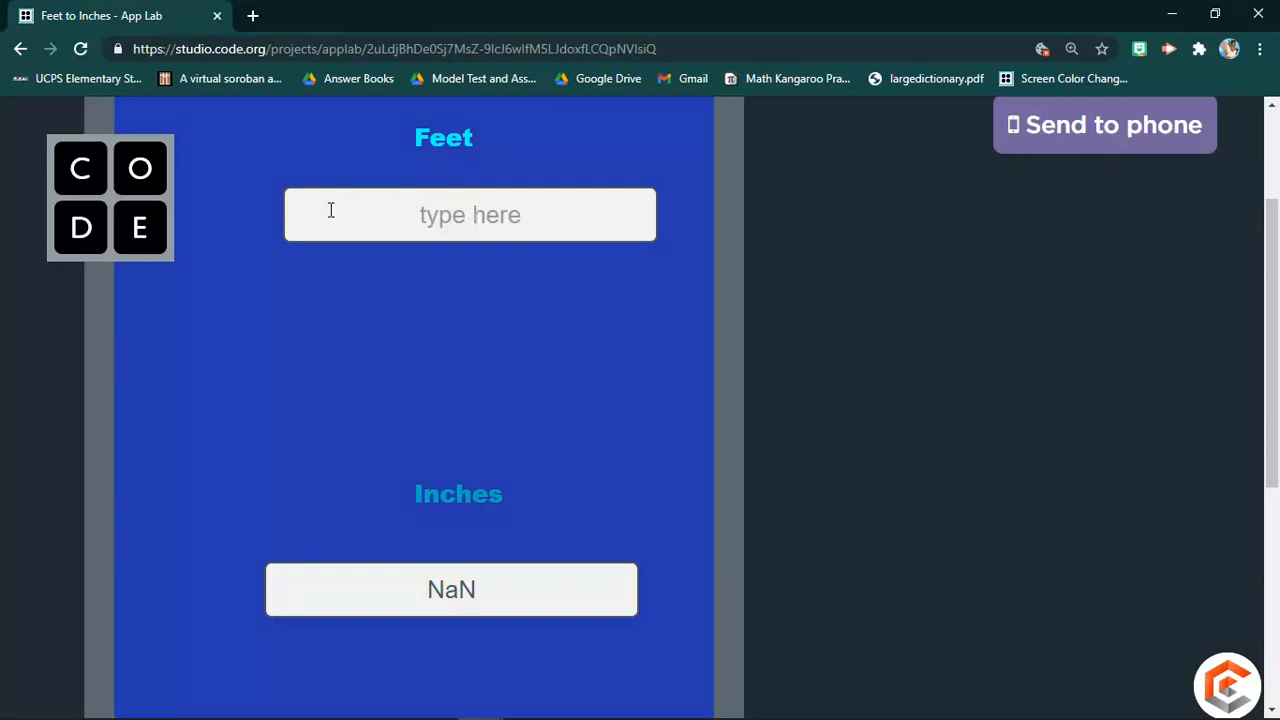
left_click(470, 214)
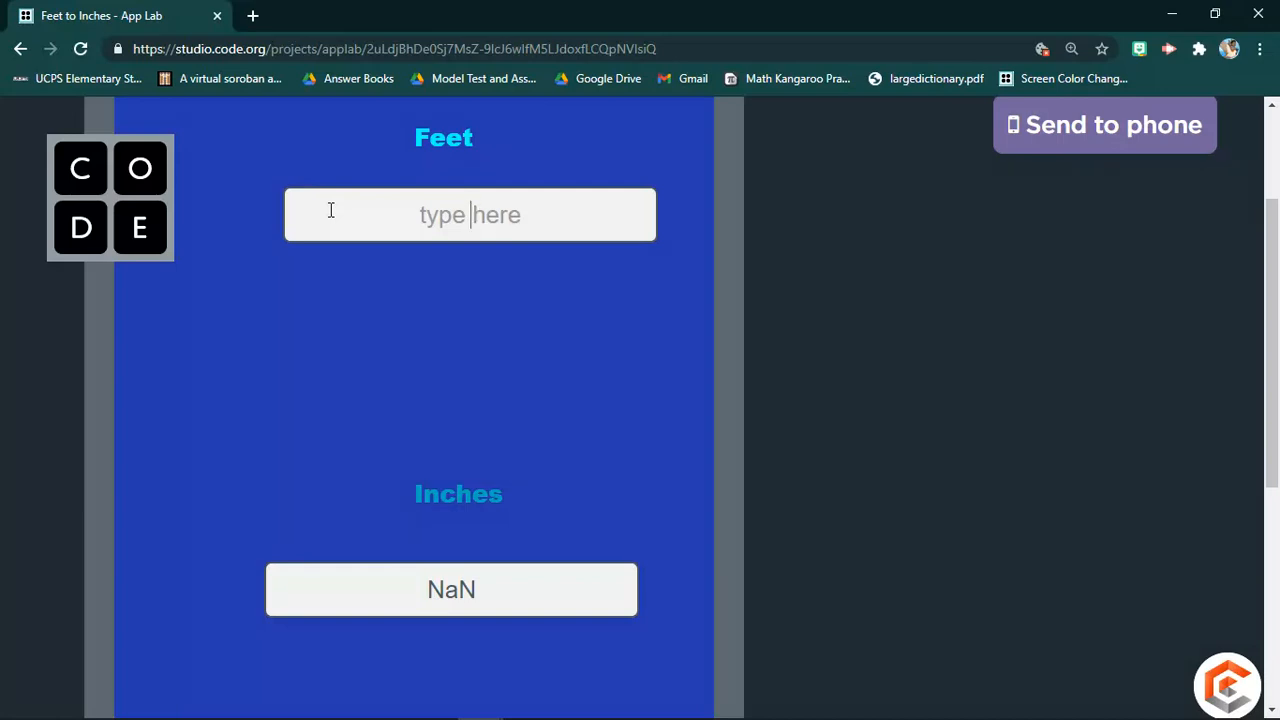
mouse_move(855, 303)
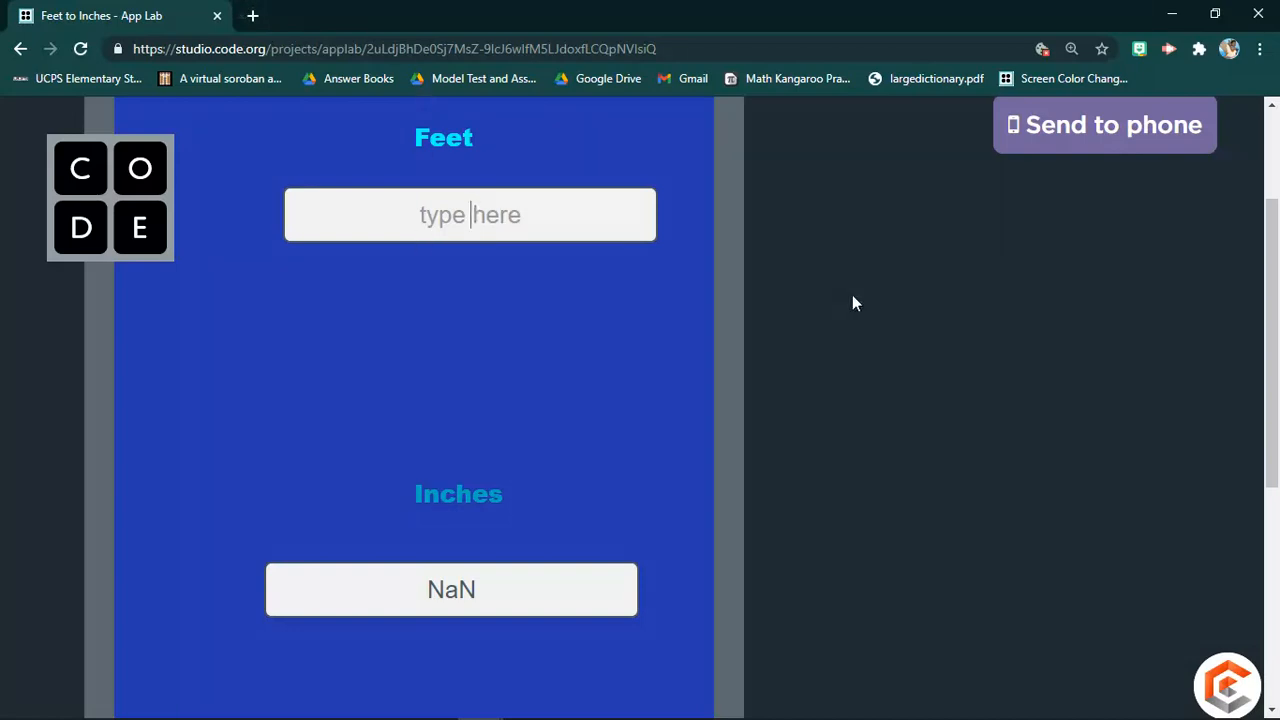